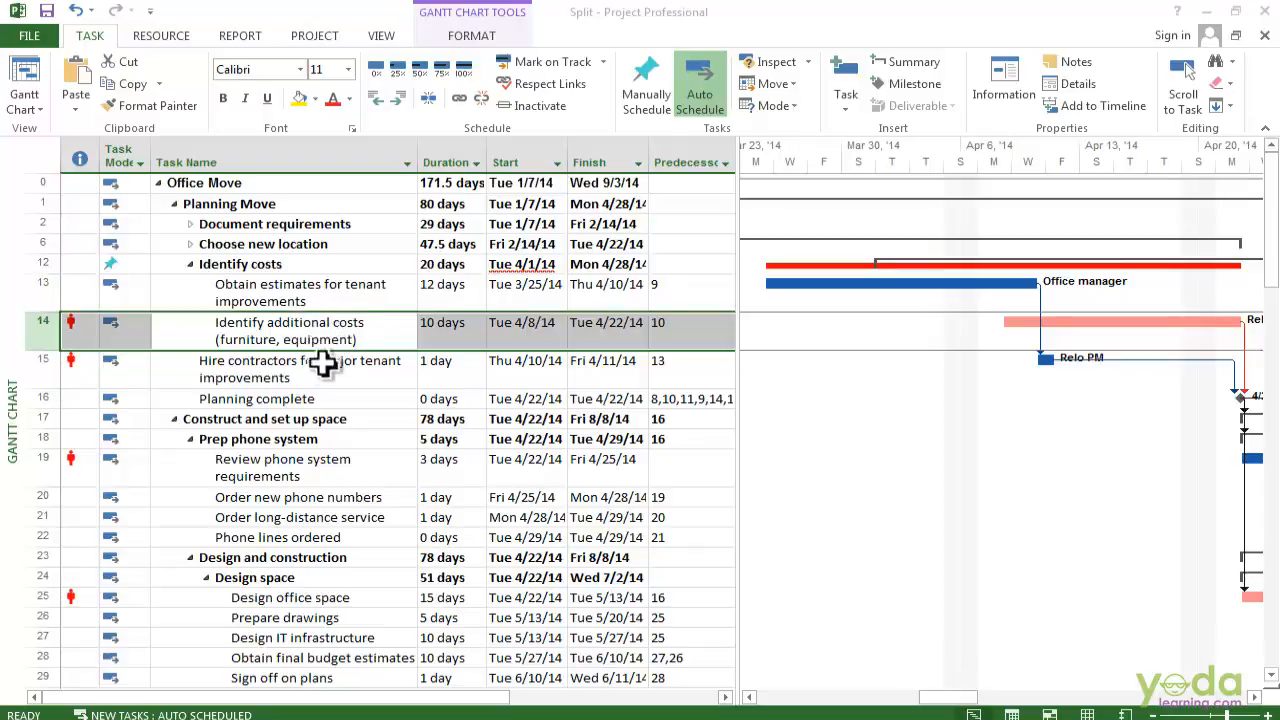
- Set the Gantt chart timescale to Days from the View ribbon
left_click(300, 368)
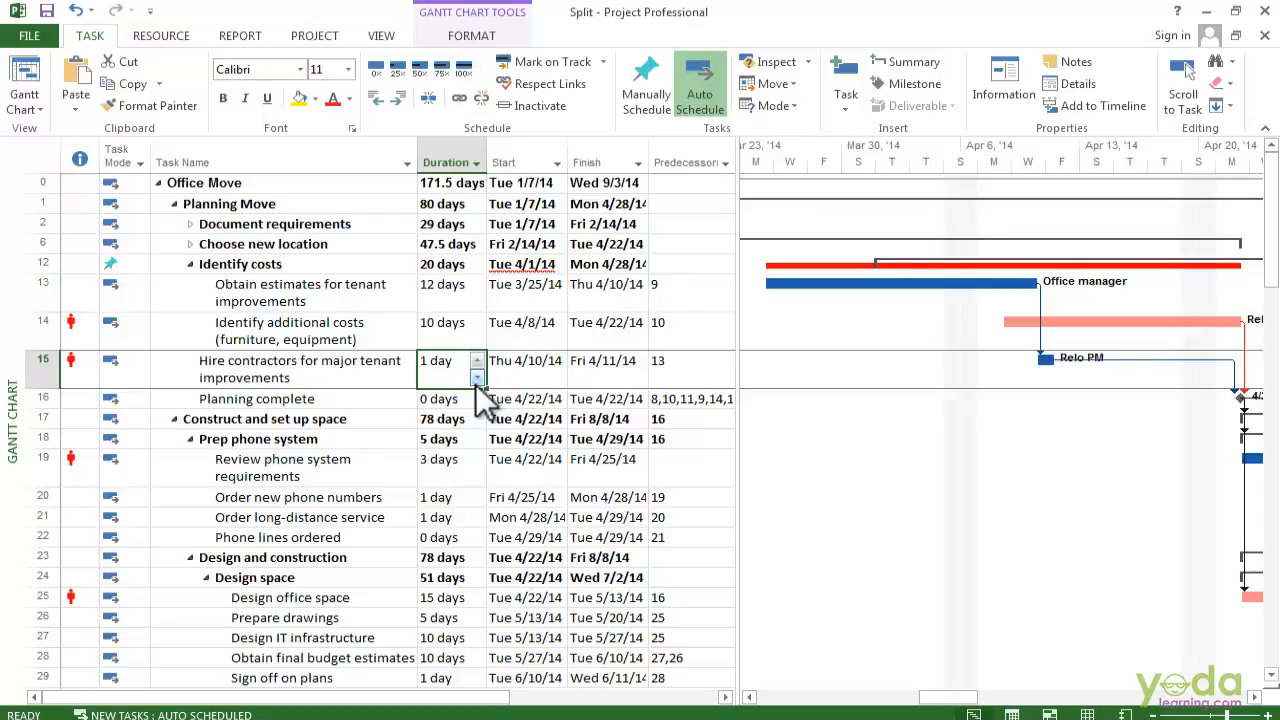
mouse_move(396, 336)
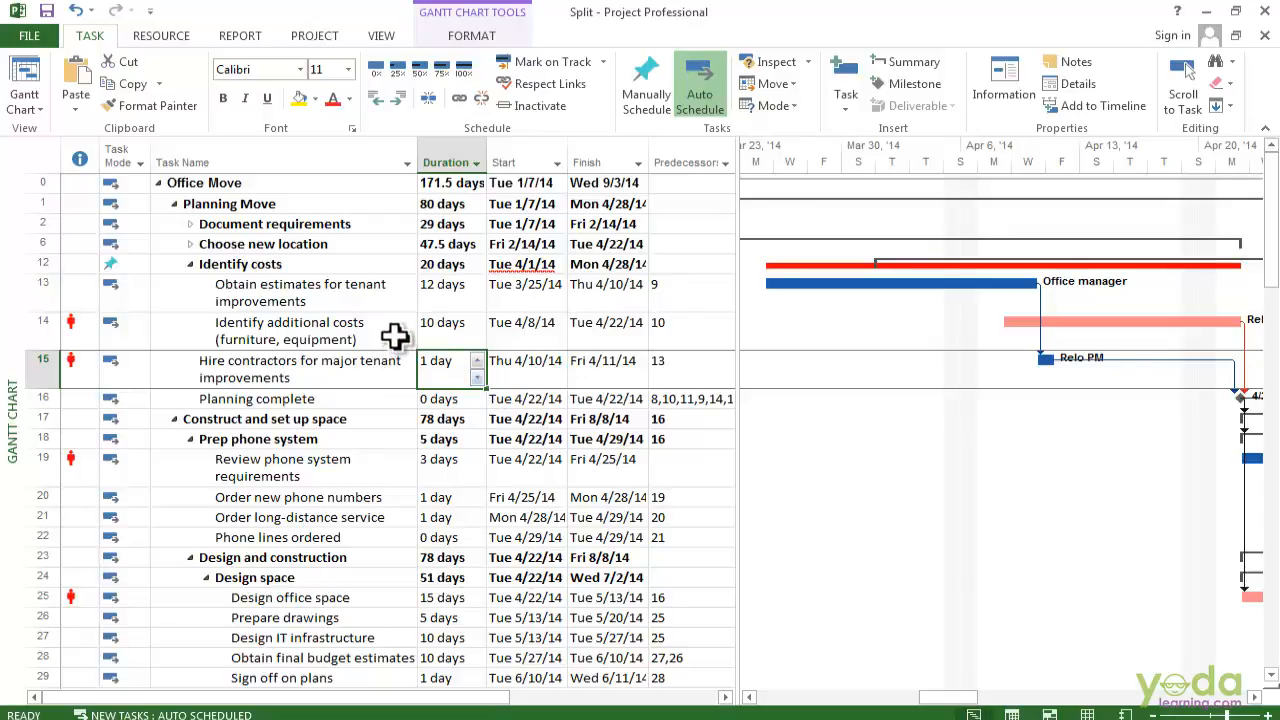
left_click(290, 330)
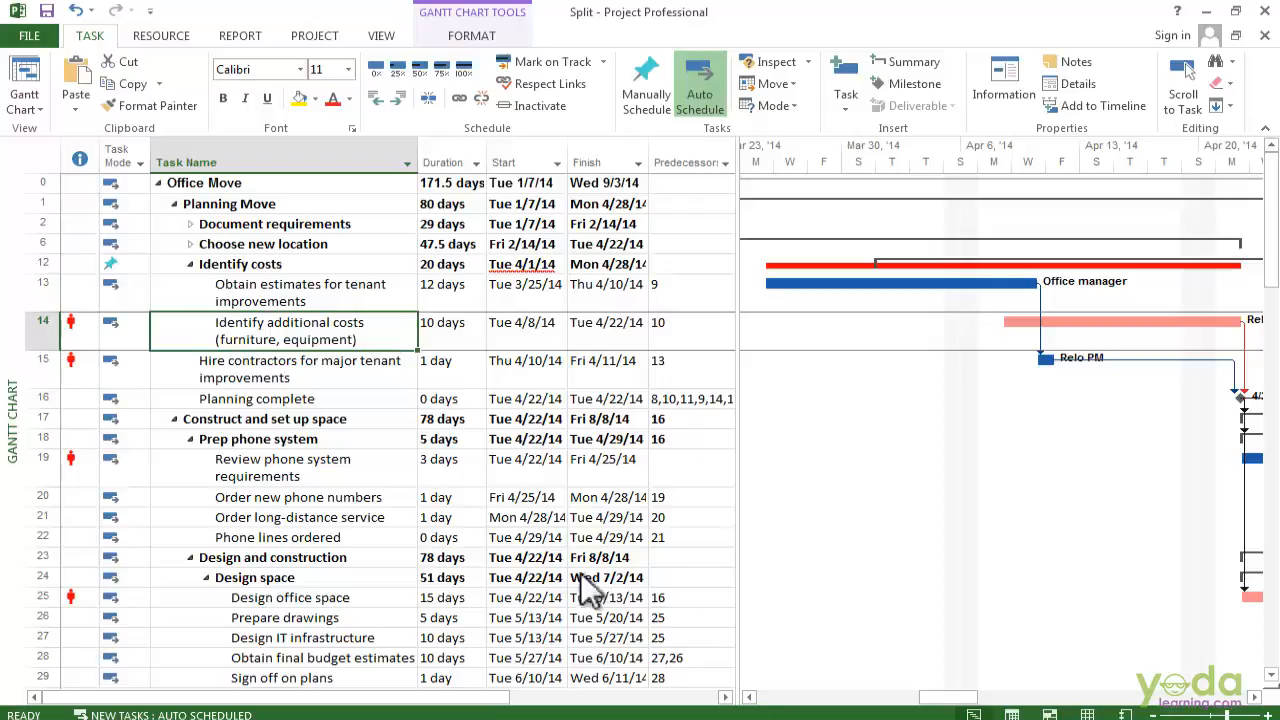
mouse_move(764, 584)
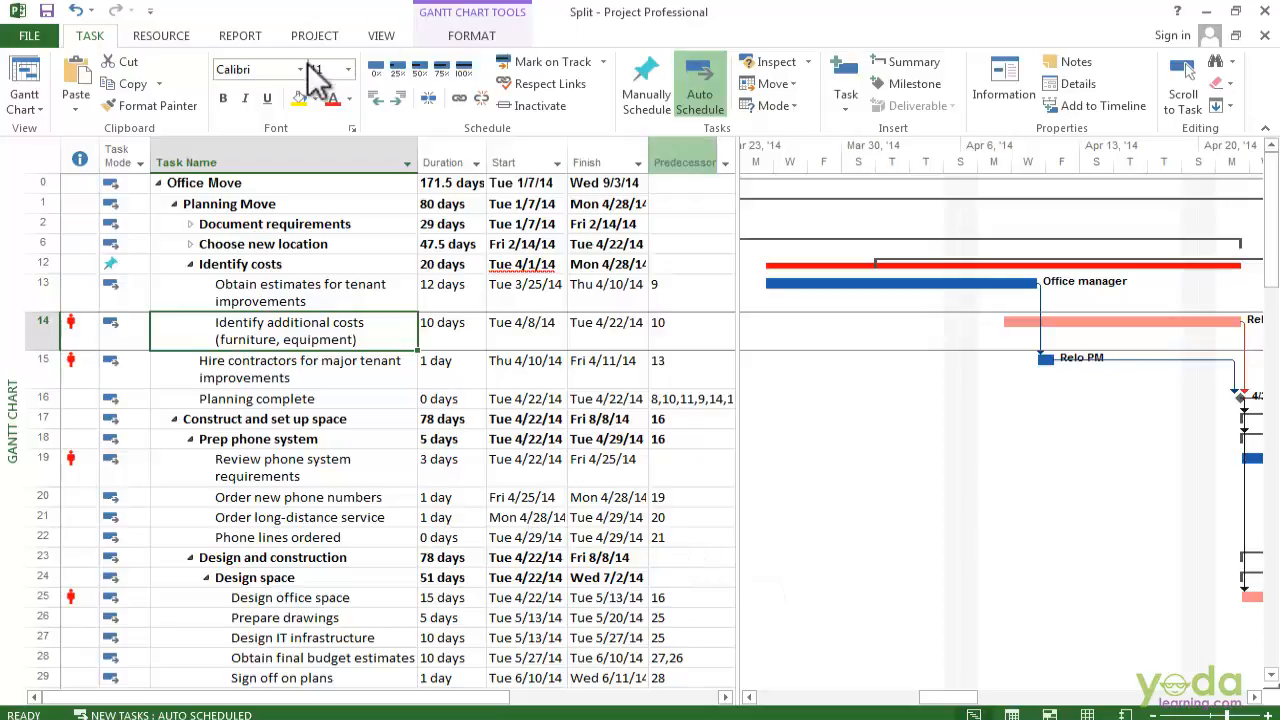
left_click(380, 36)
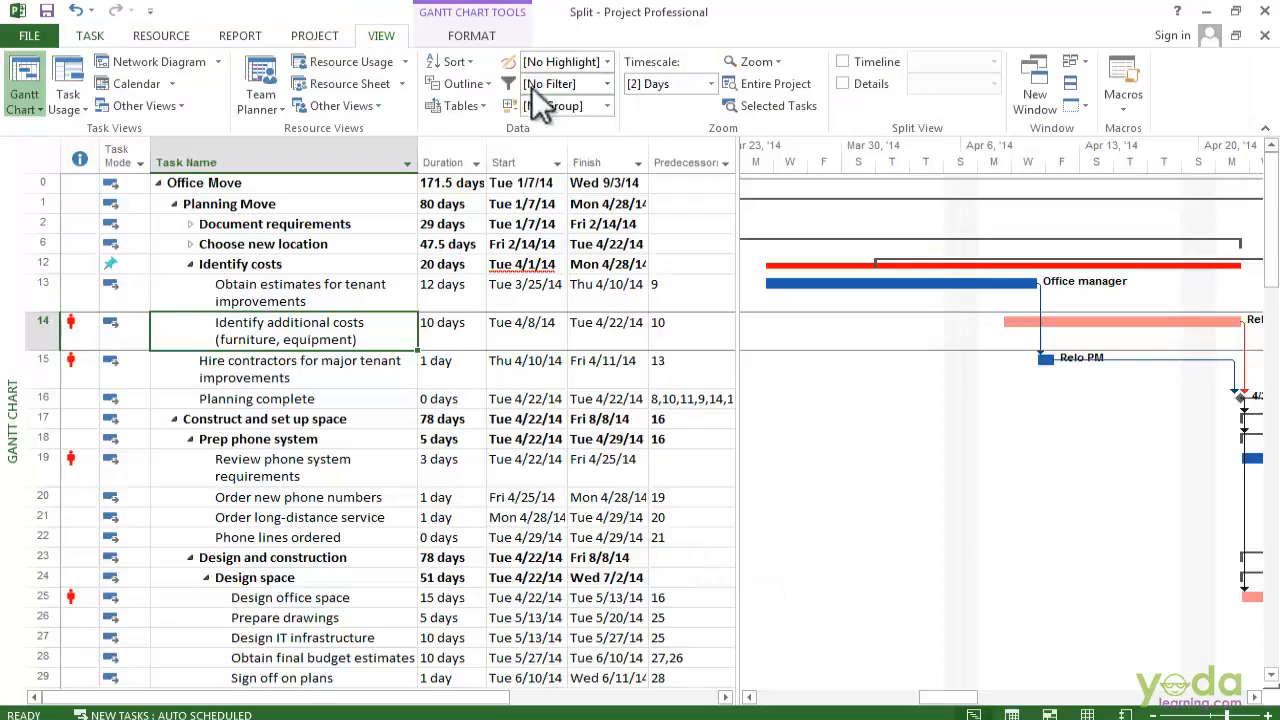
left_click(752, 60)
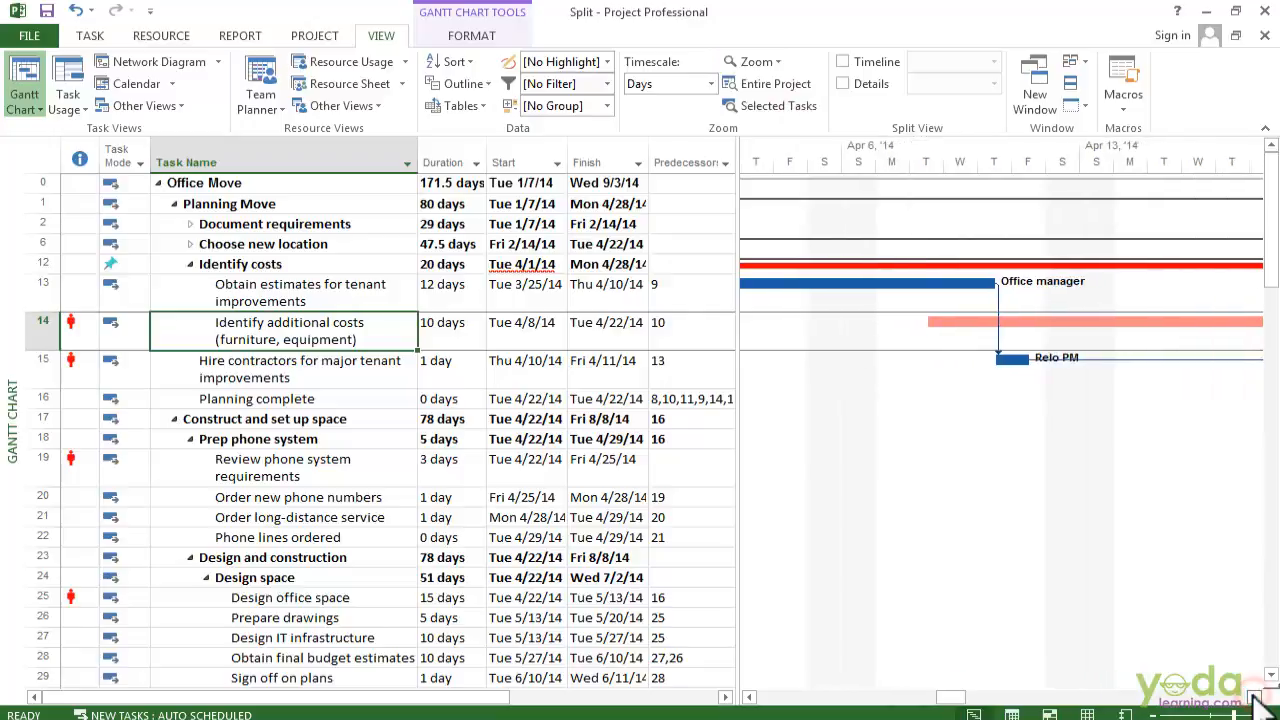
mouse_move(1216, 550)
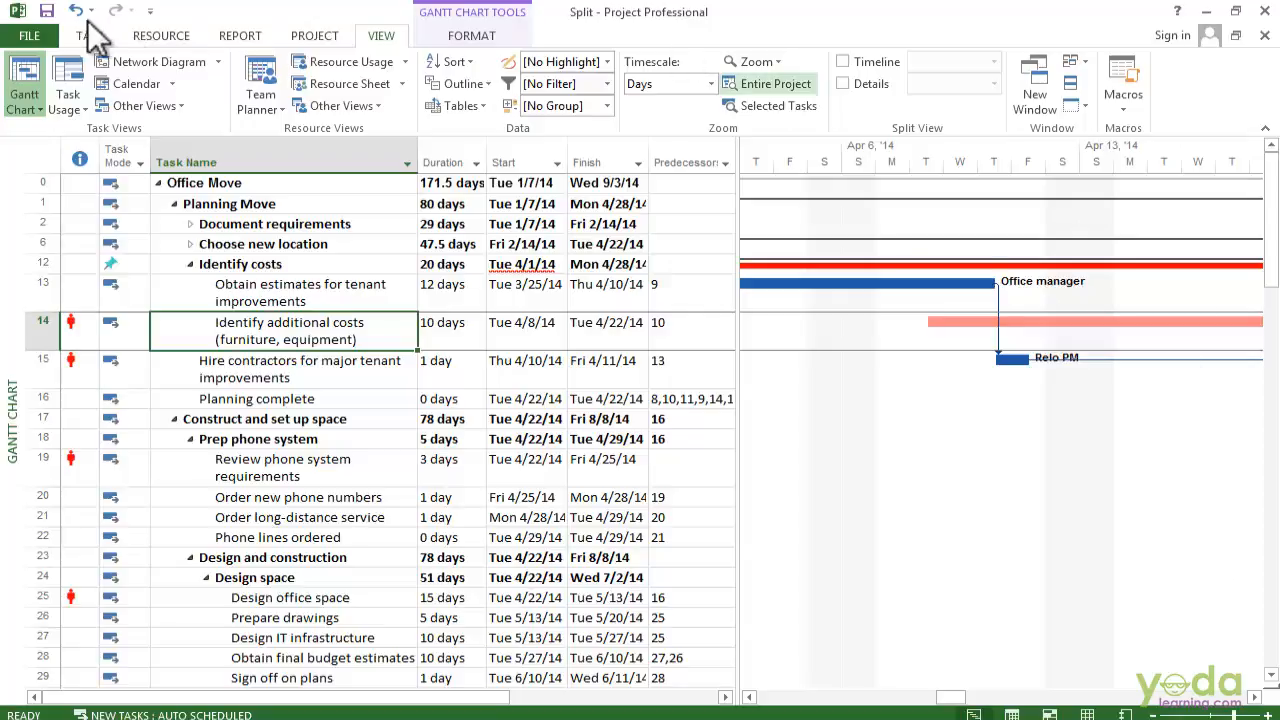
- Return to the Task ribbon to reach the Split Task command
left_click(88, 36)
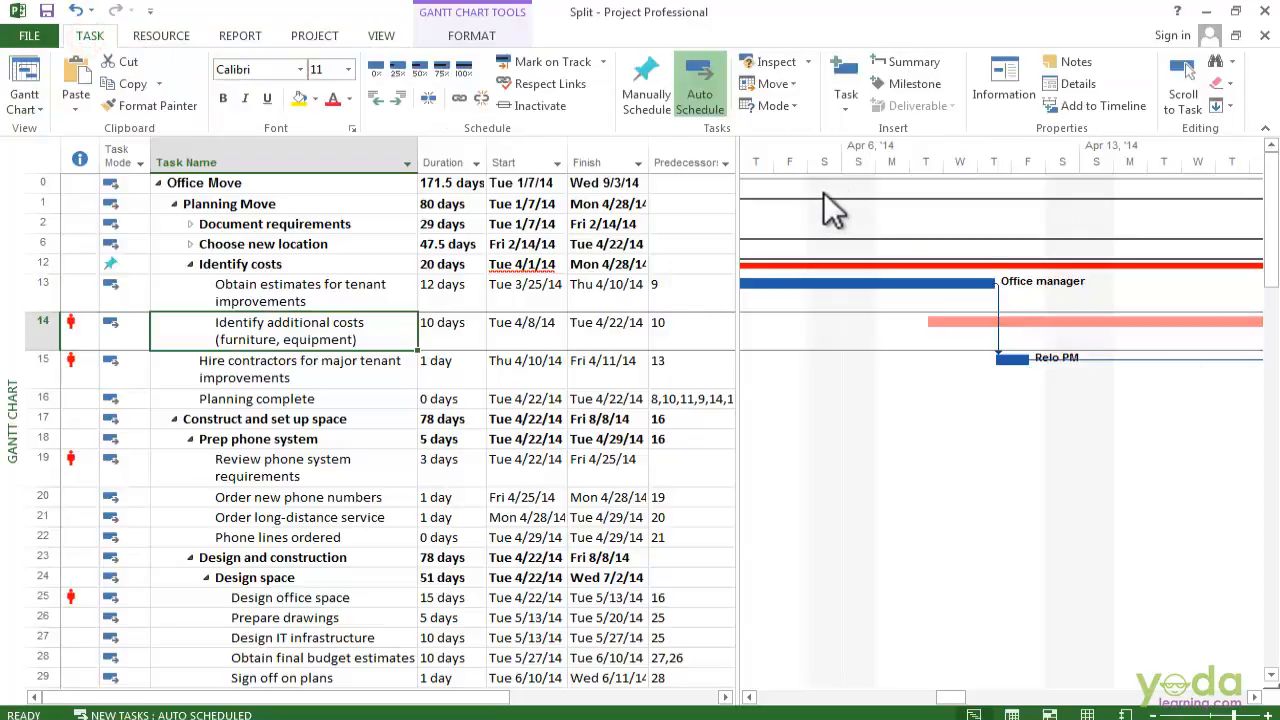
mouse_move(430, 100)
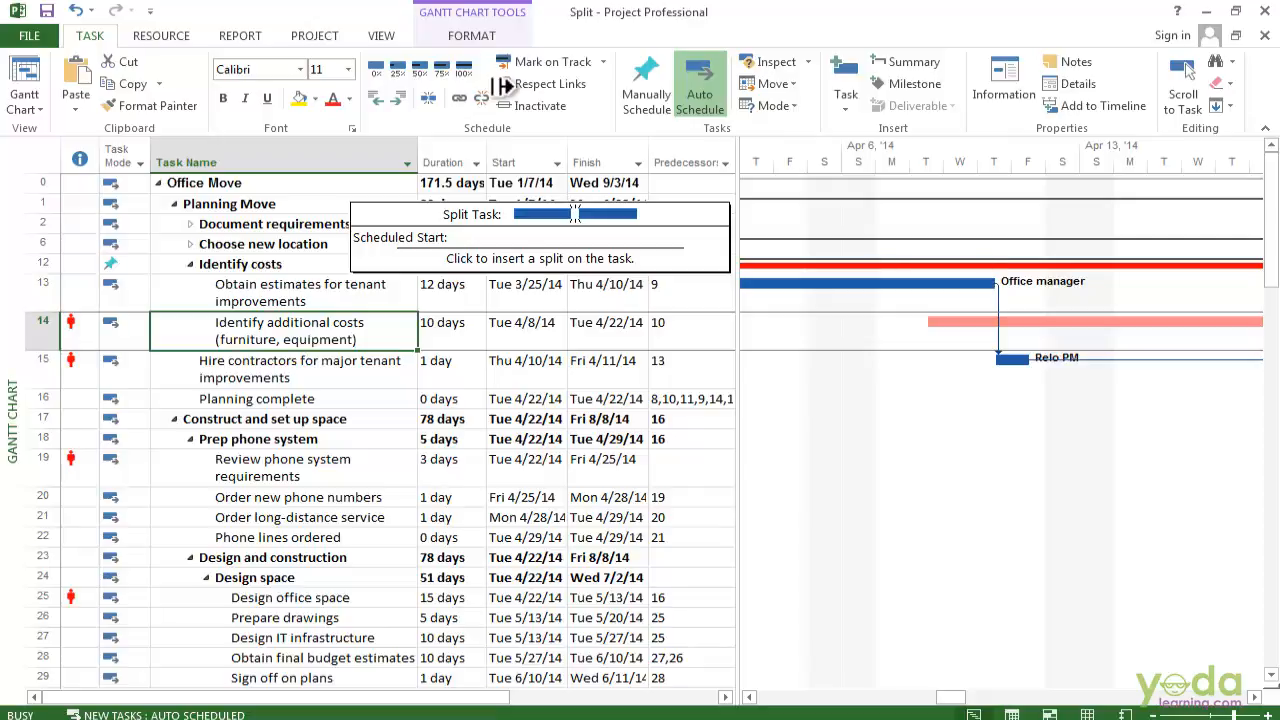
mouse_move(784, 232)
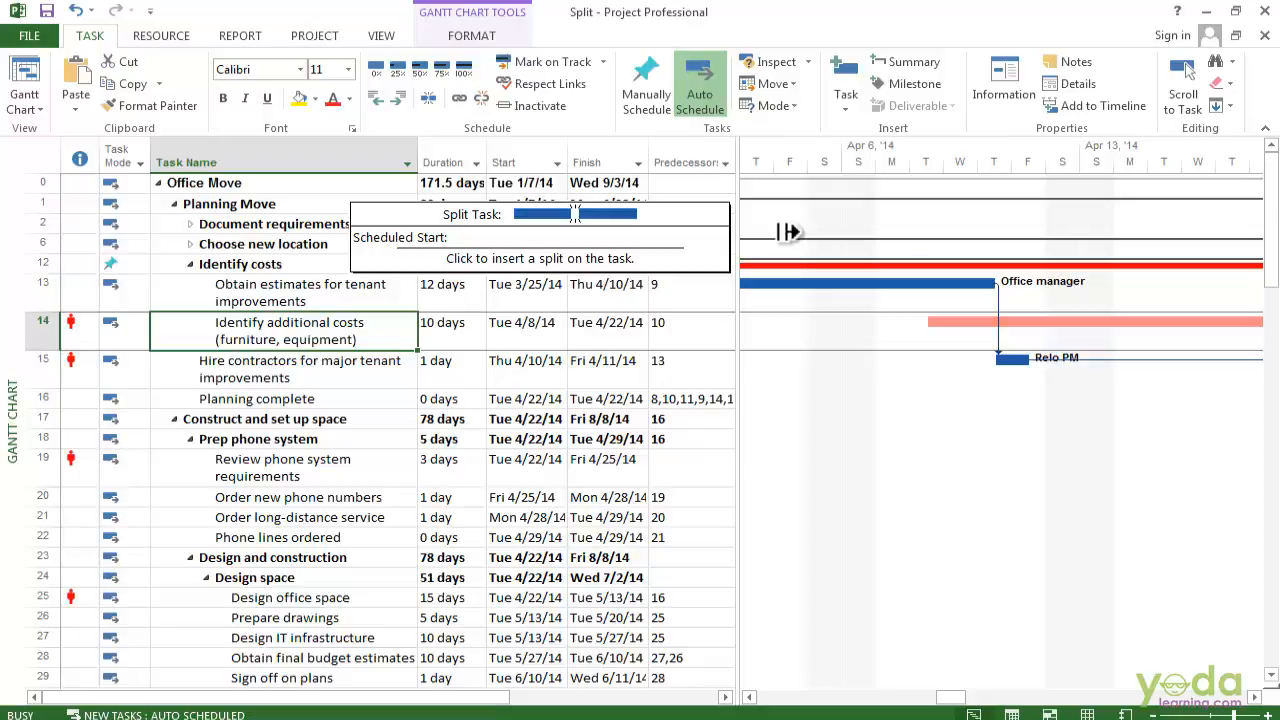
mouse_move(980, 276)
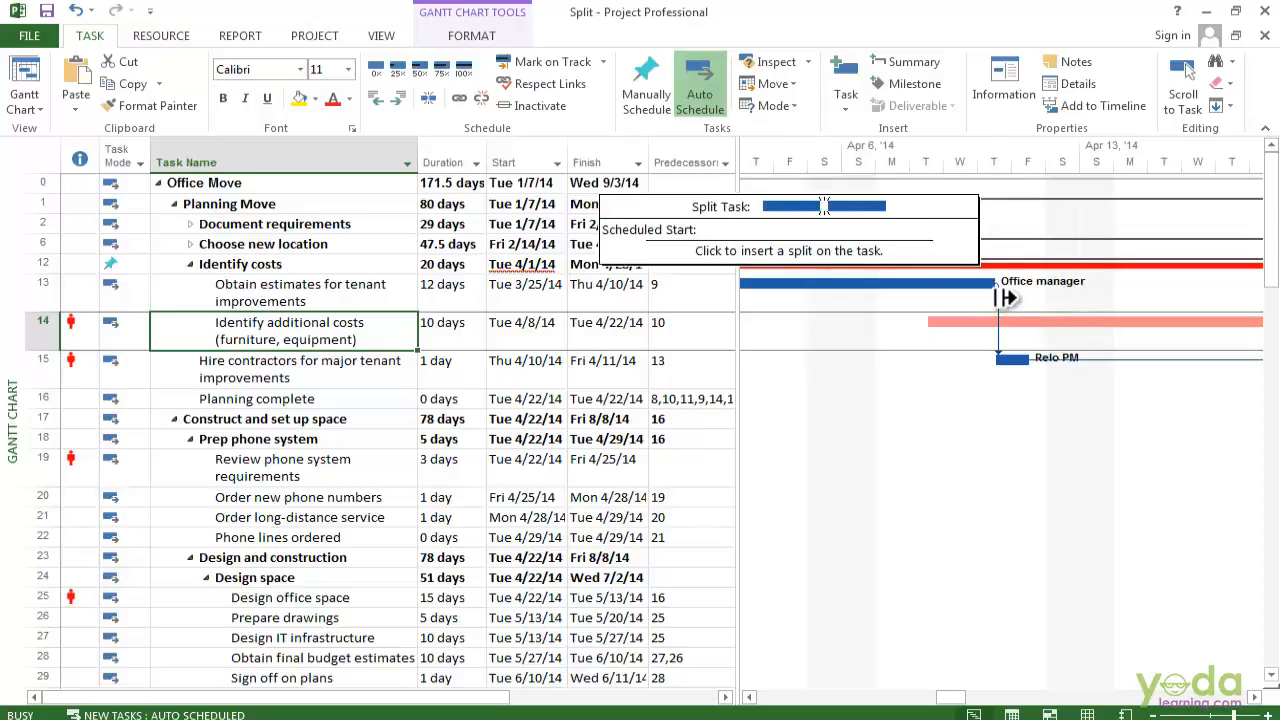
mouse_move(1016, 316)
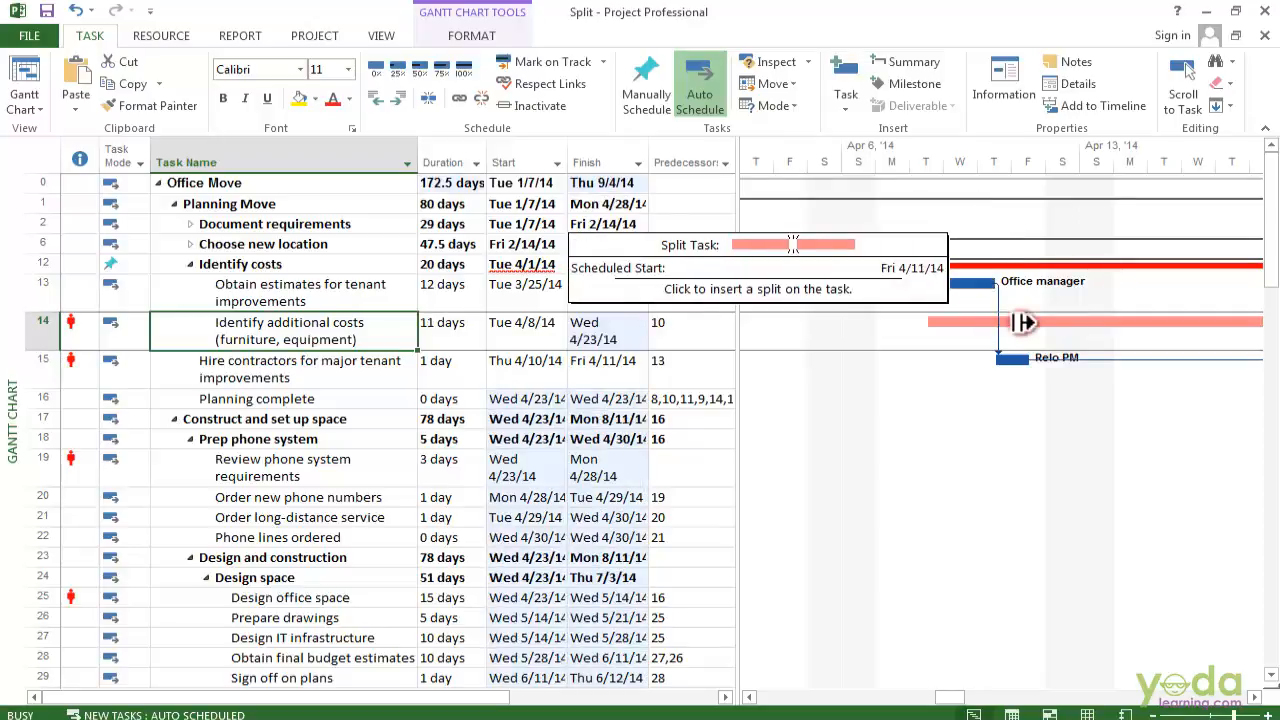
mouse_move(1070, 320)
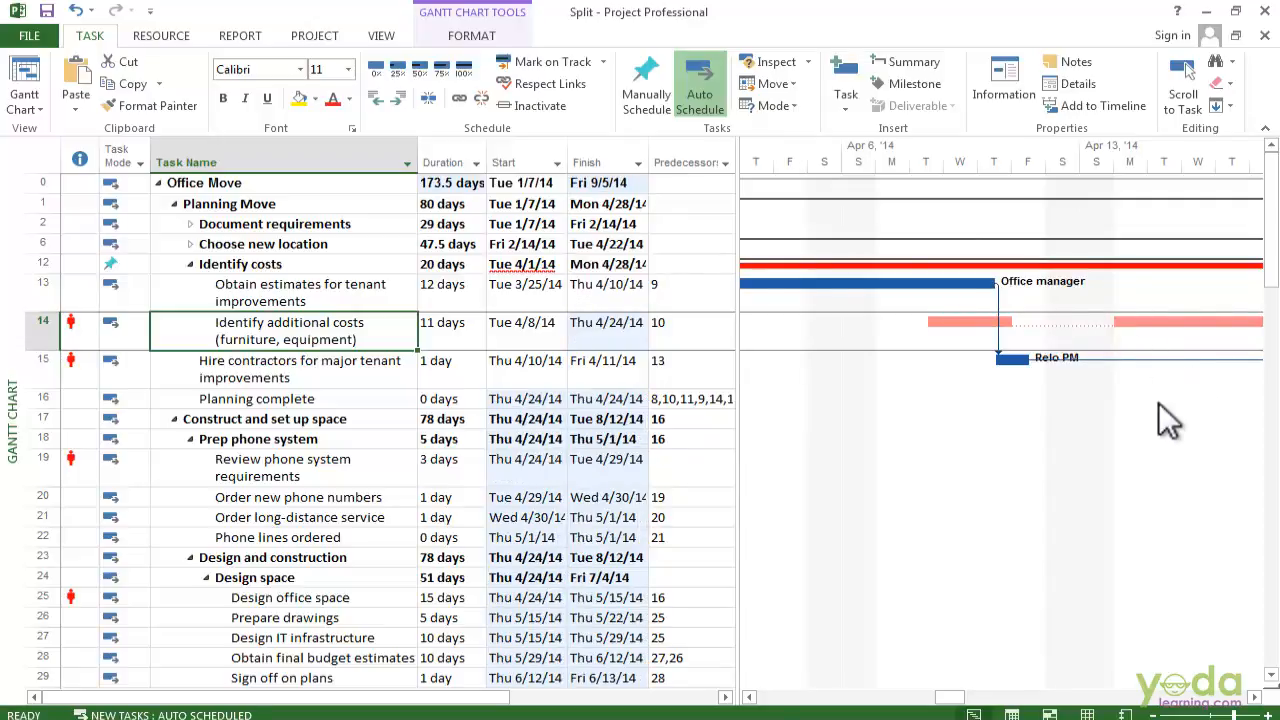
mouse_move(1144, 424)
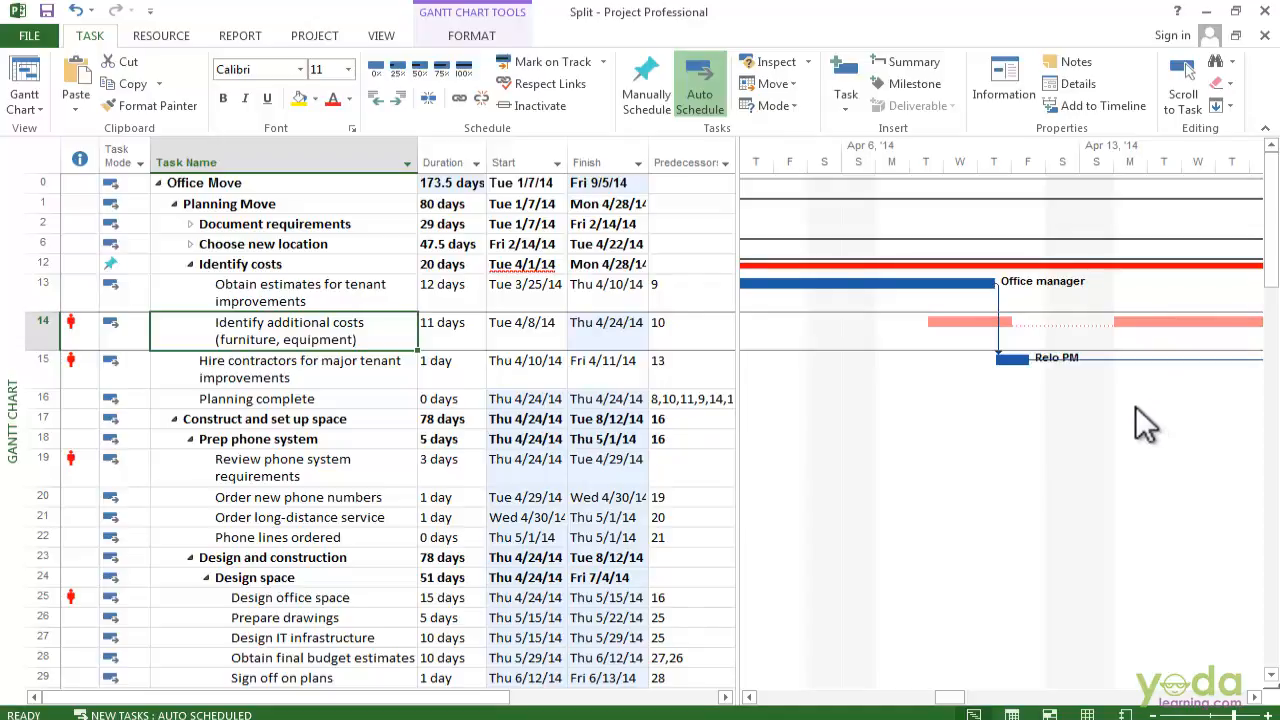
mouse_move(1112, 350)
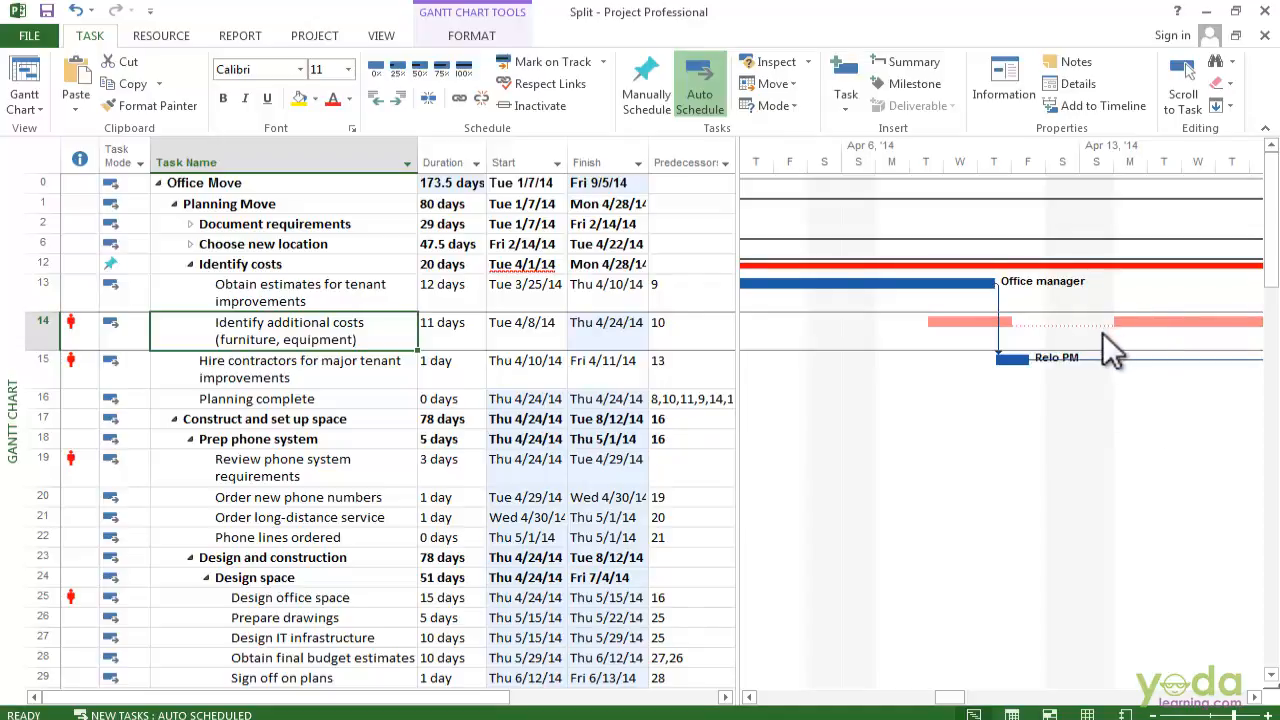